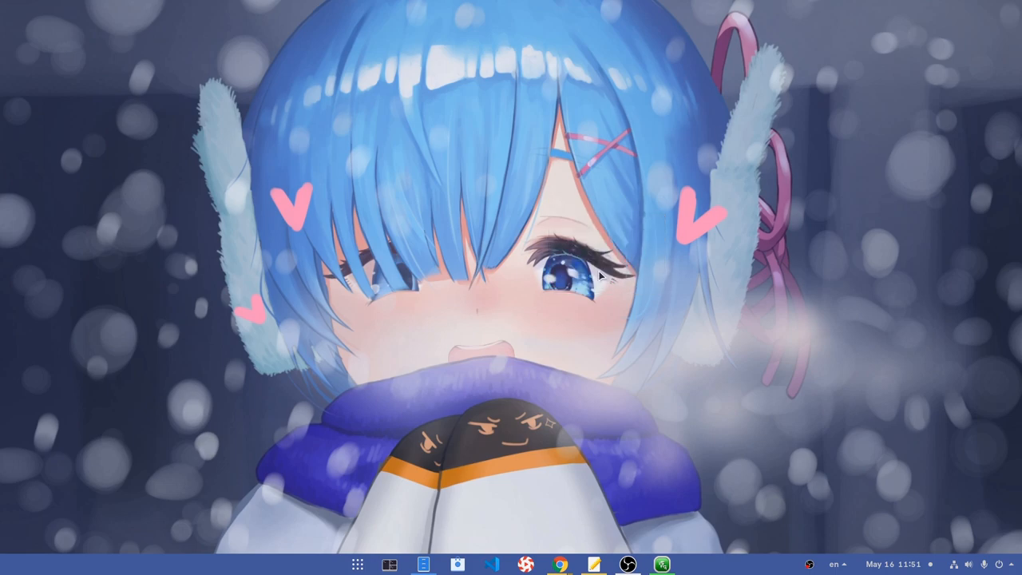
Launch GNOME Settings from the dock, landing on the About page
{"action": "left_click", "coordinate": [677, 565]}
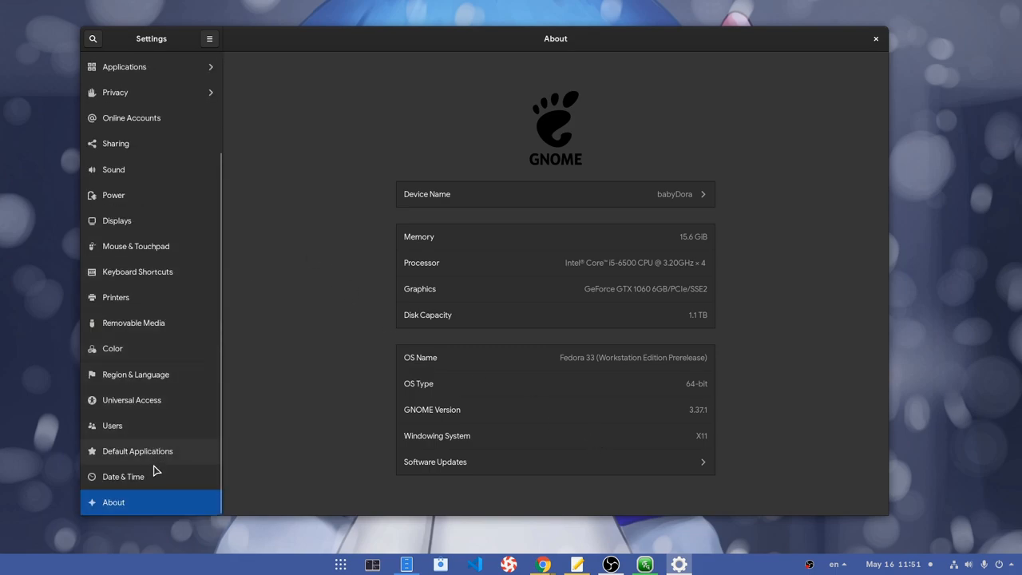
Show Date & Time and toggle Automatic Date & Time off and back on
{"action": "left_click", "coordinate": [123, 476]}
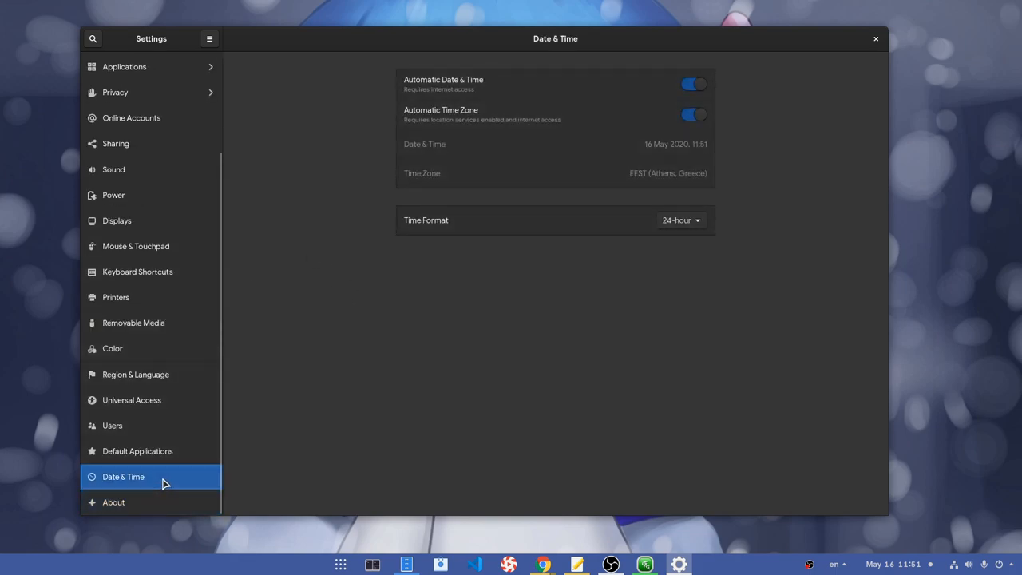
{"action": "mouse_move", "coordinate": [530, 92]}
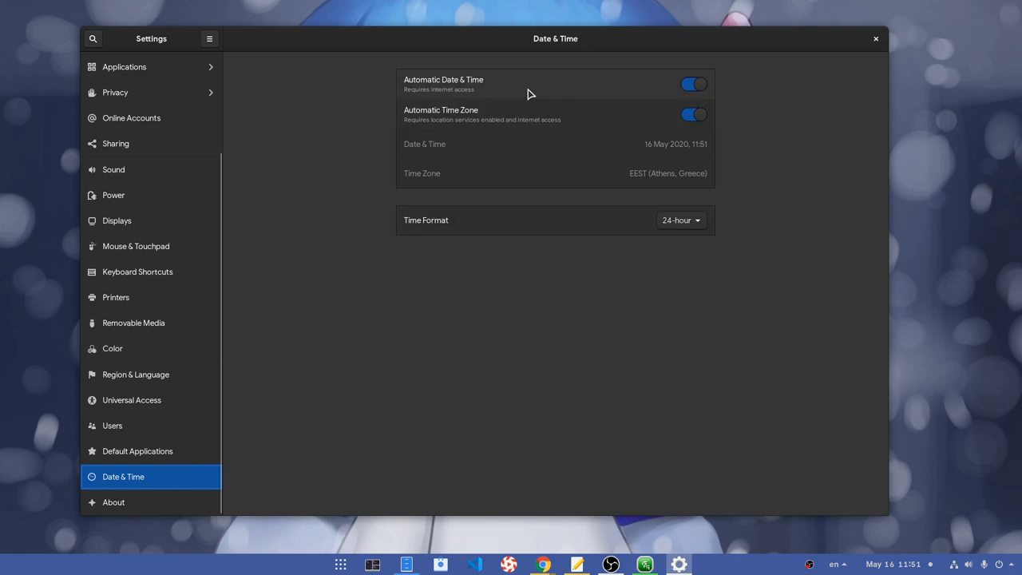
{"action": "left_click", "coordinate": [692, 83]}
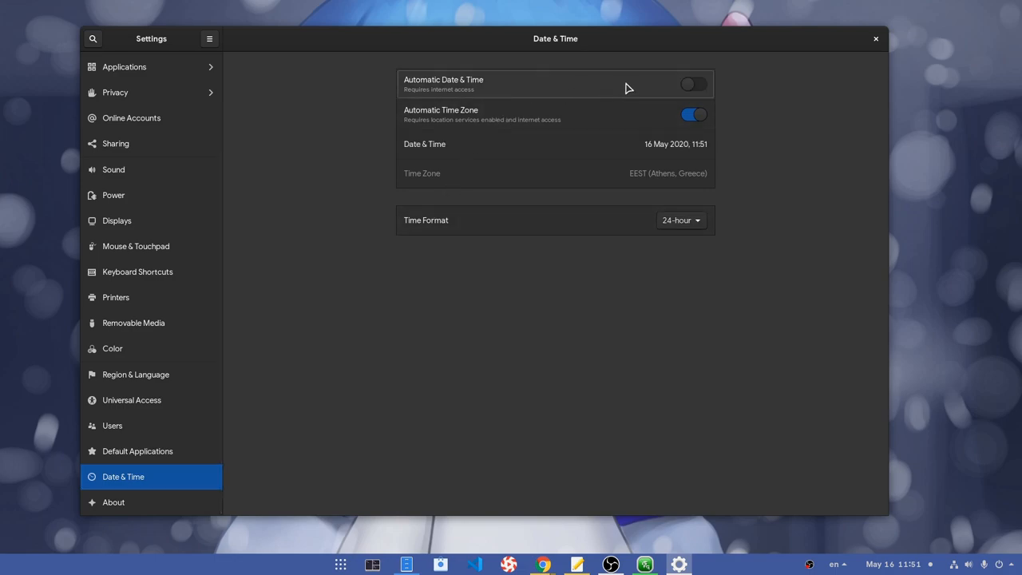
{"action": "left_click", "coordinate": [693, 85]}
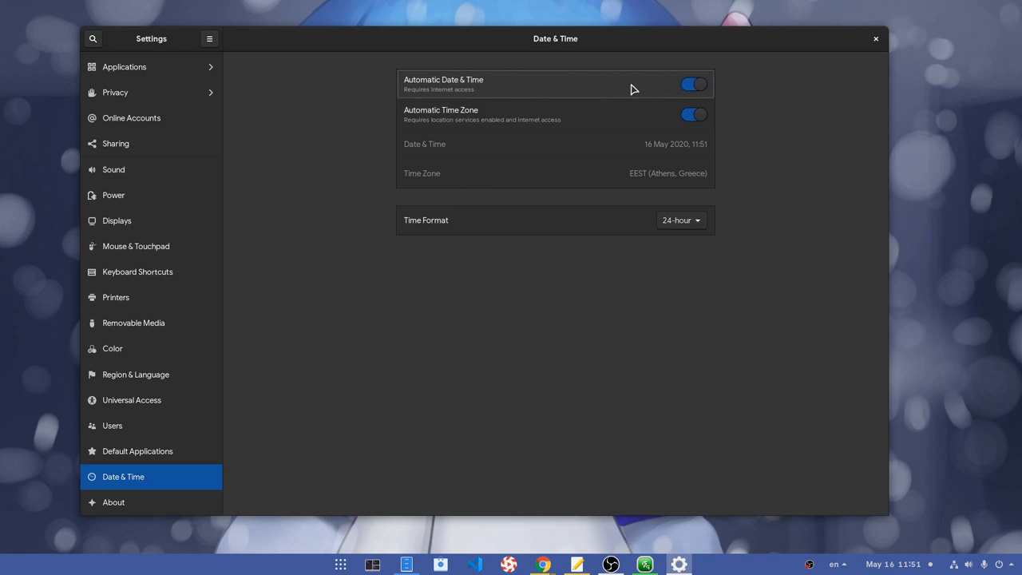
{"action": "mouse_move", "coordinate": [573, 91]}
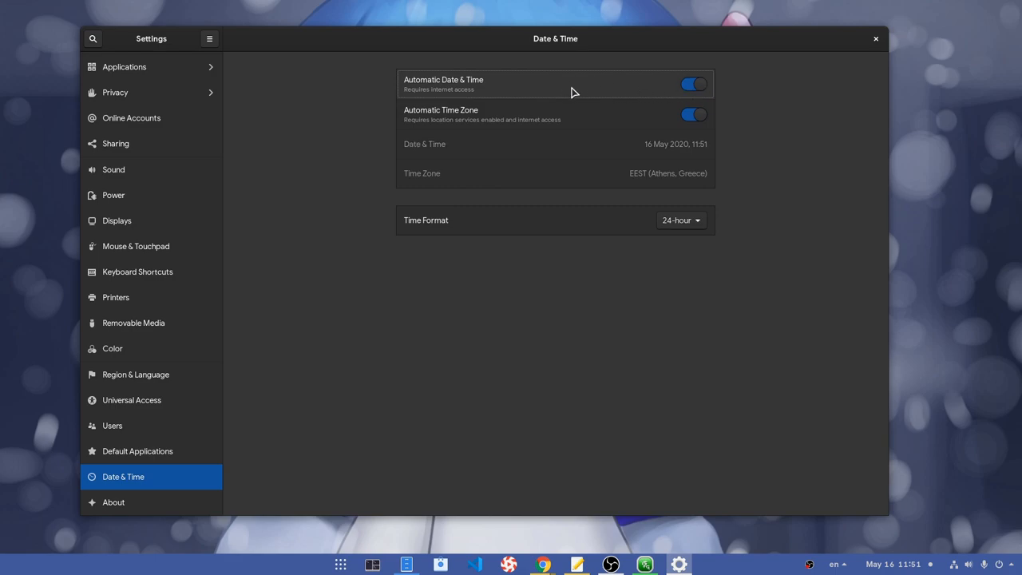
{"action": "mouse_move", "coordinate": [225, 208]}
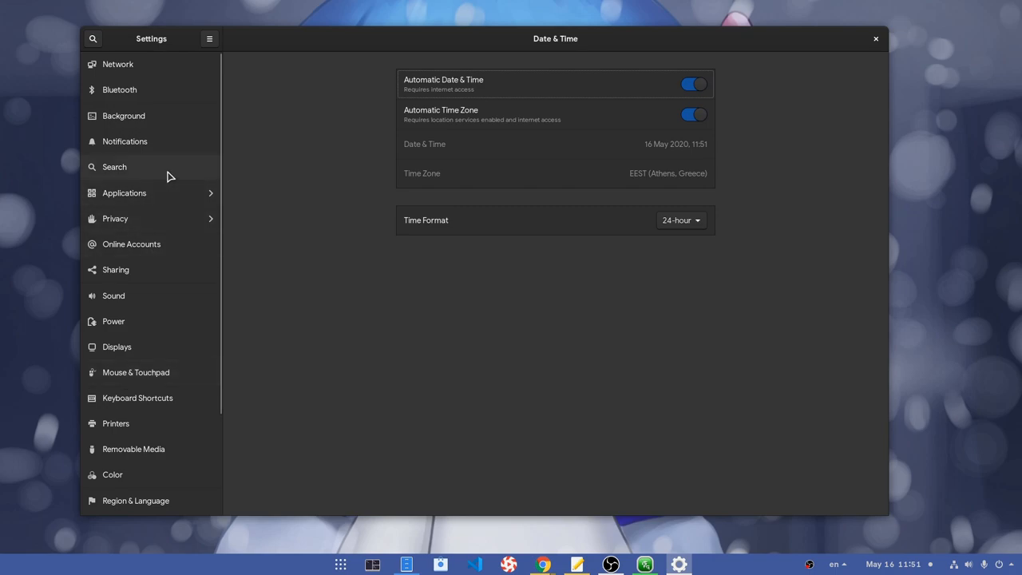
Show Search, toggle Lollypop's results on and off, and peek at its reorder menu without moving it
{"action": "left_click", "coordinate": [115, 168]}
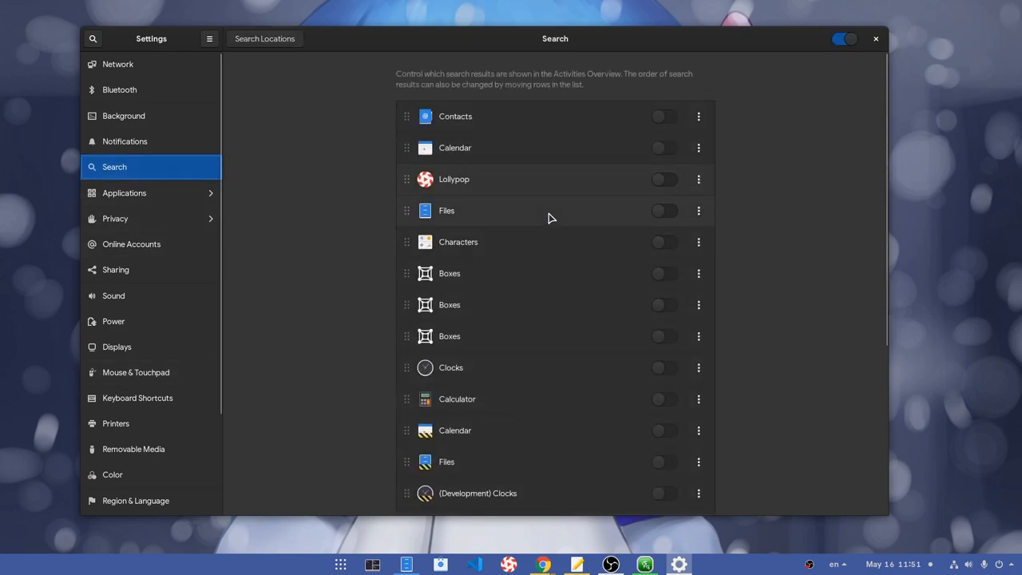
{"action": "mouse_move", "coordinate": [567, 188]}
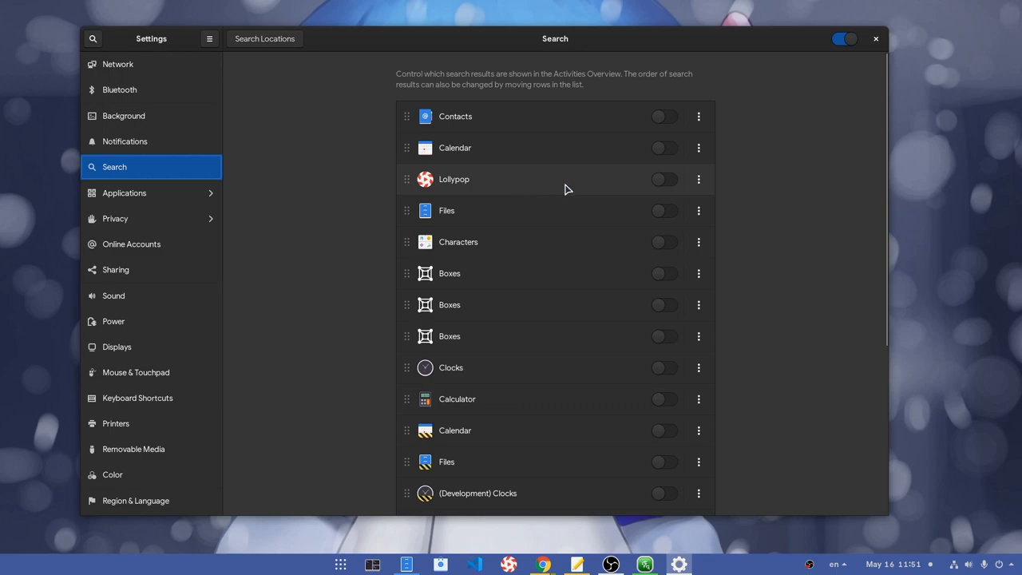
{"action": "mouse_move", "coordinate": [550, 191]}
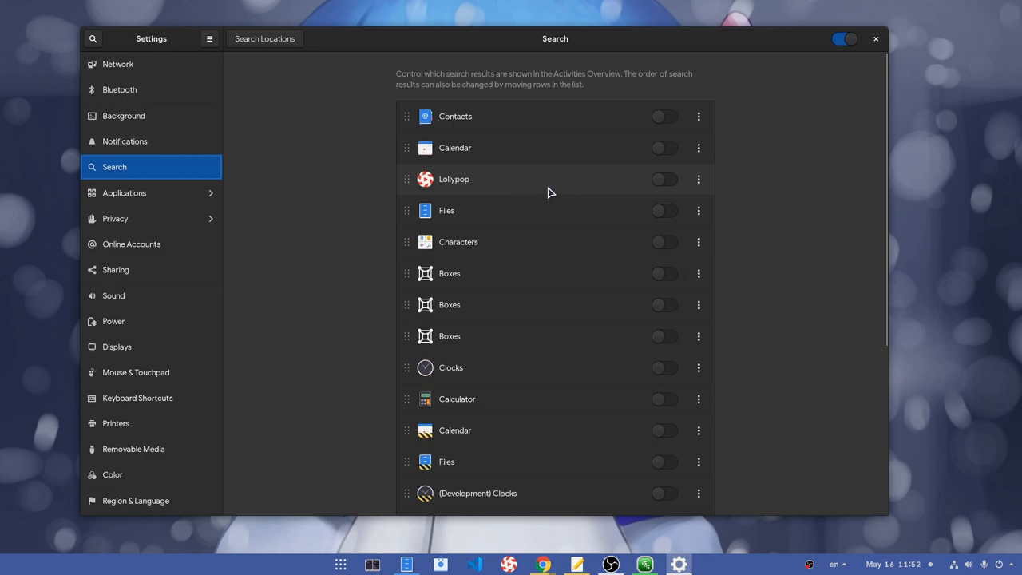
{"action": "mouse_move", "coordinate": [578, 190]}
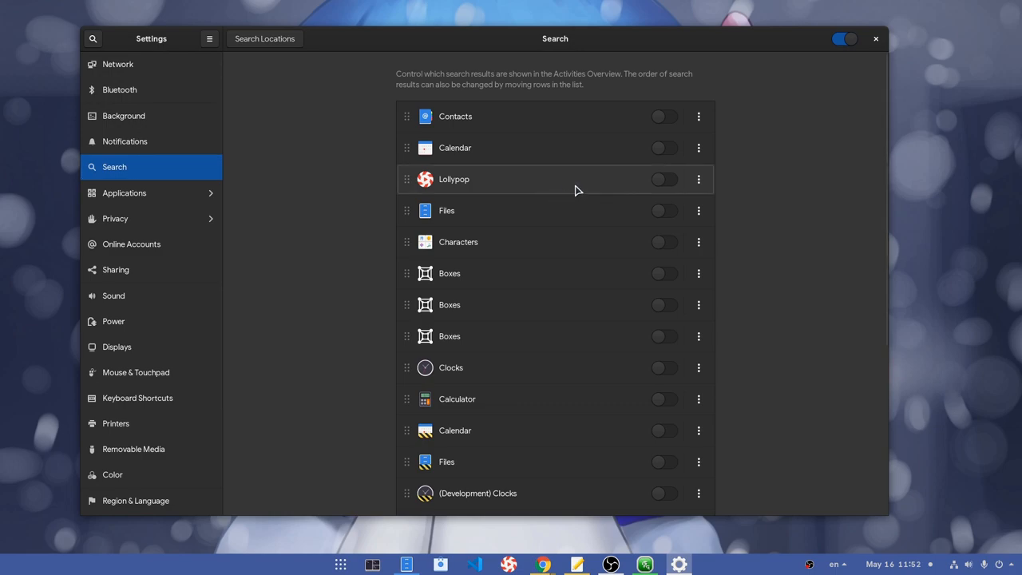
{"action": "left_click", "coordinate": [665, 179]}
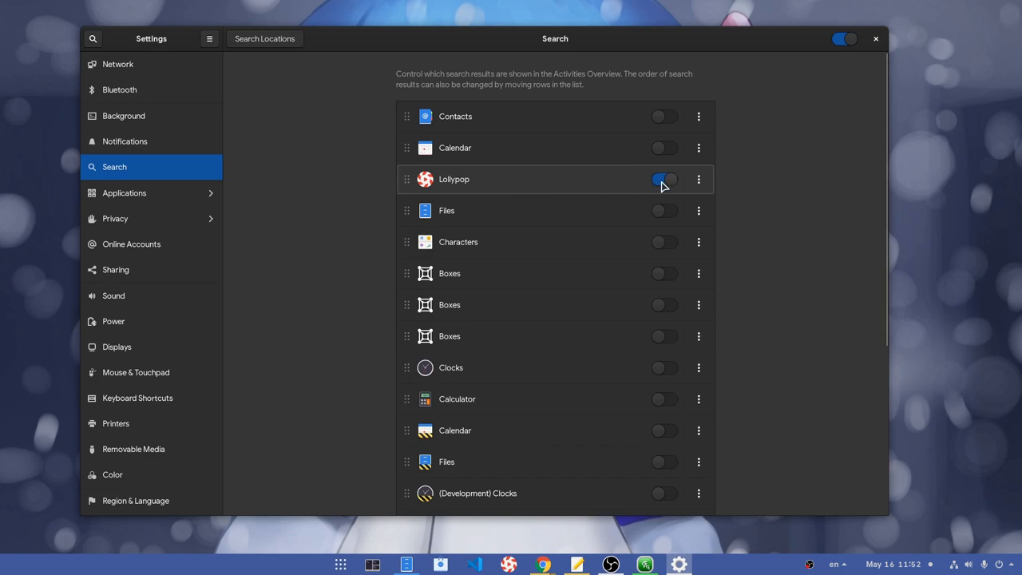
{"action": "left_click", "coordinate": [665, 178]}
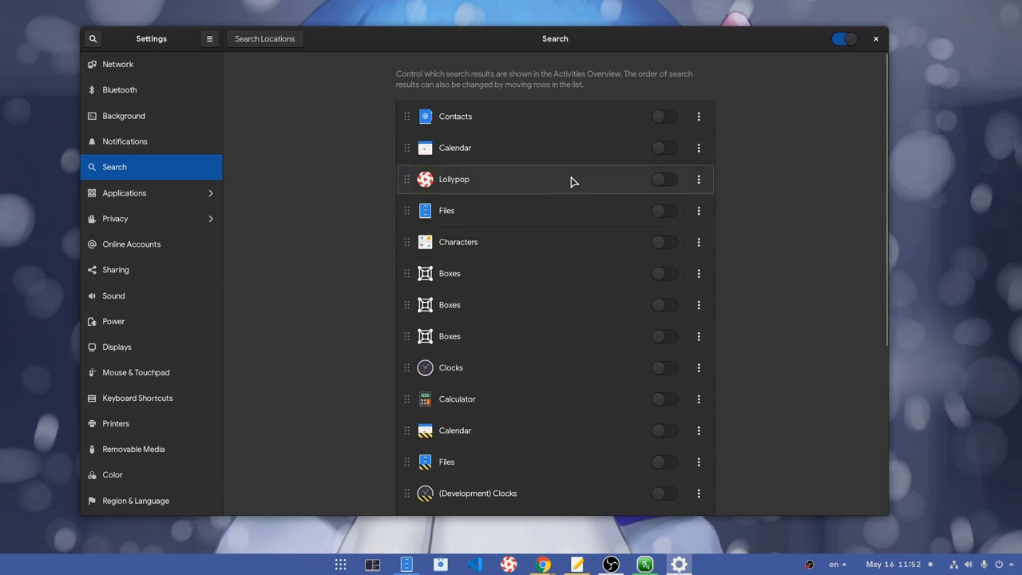
{"action": "left_click", "coordinate": [698, 179]}
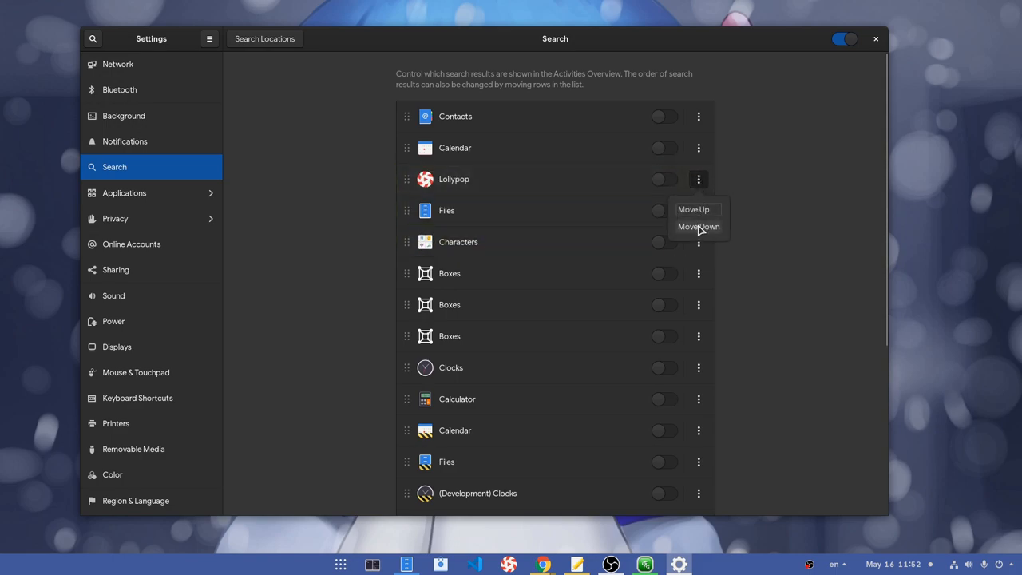
{"action": "left_click", "coordinate": [693, 209]}
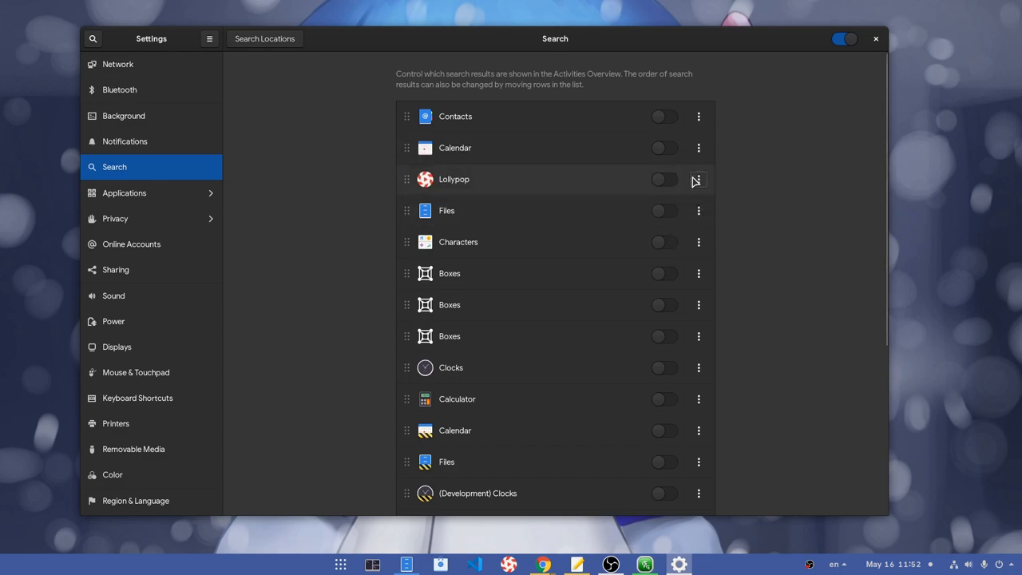
{"action": "mouse_move", "coordinate": [300, 239]}
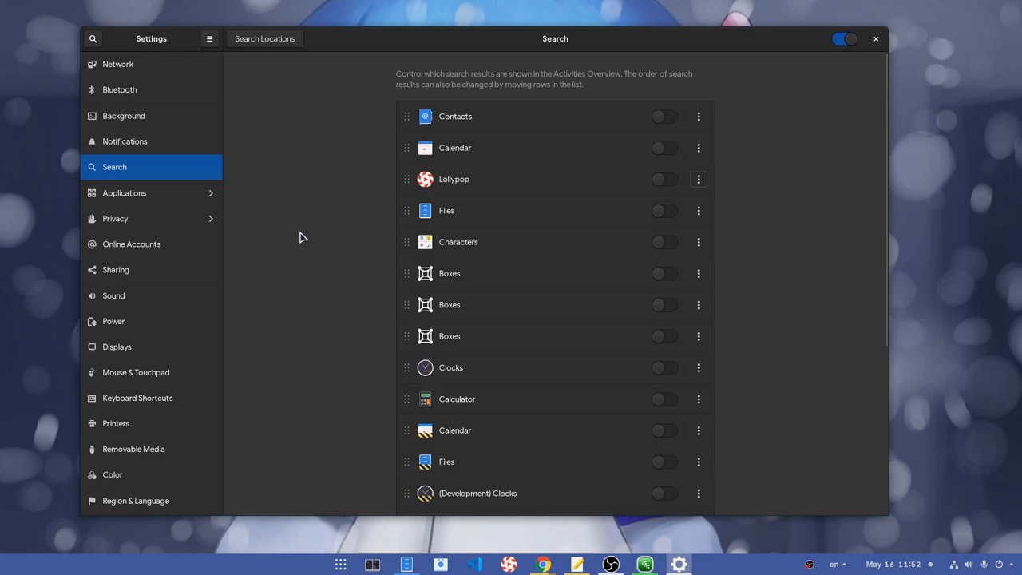
{"action": "mouse_move", "coordinate": [160, 146]}
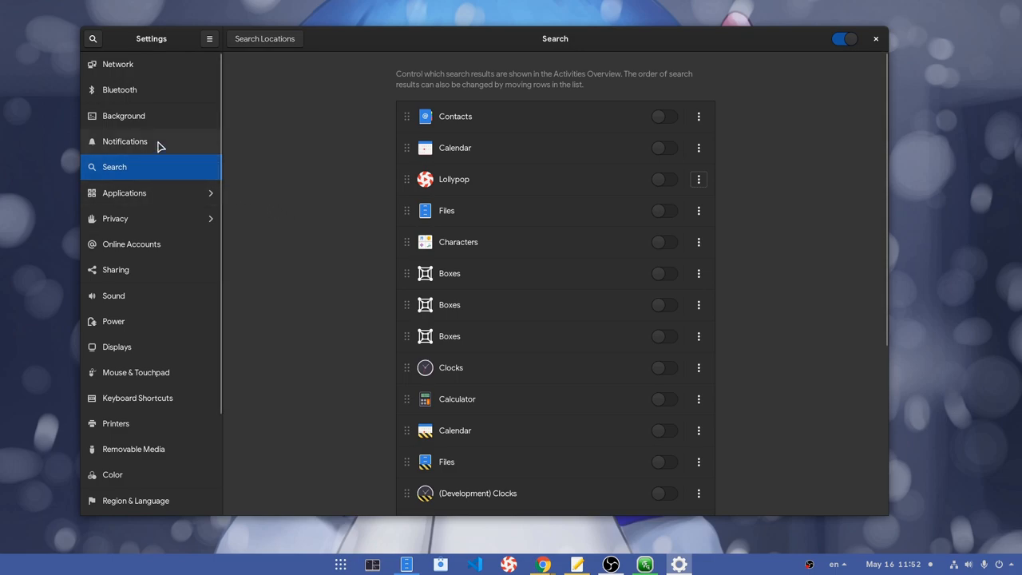
In Notifications, open Audacity's options dialog and switch its notifications off
{"action": "left_click", "coordinate": [125, 140]}
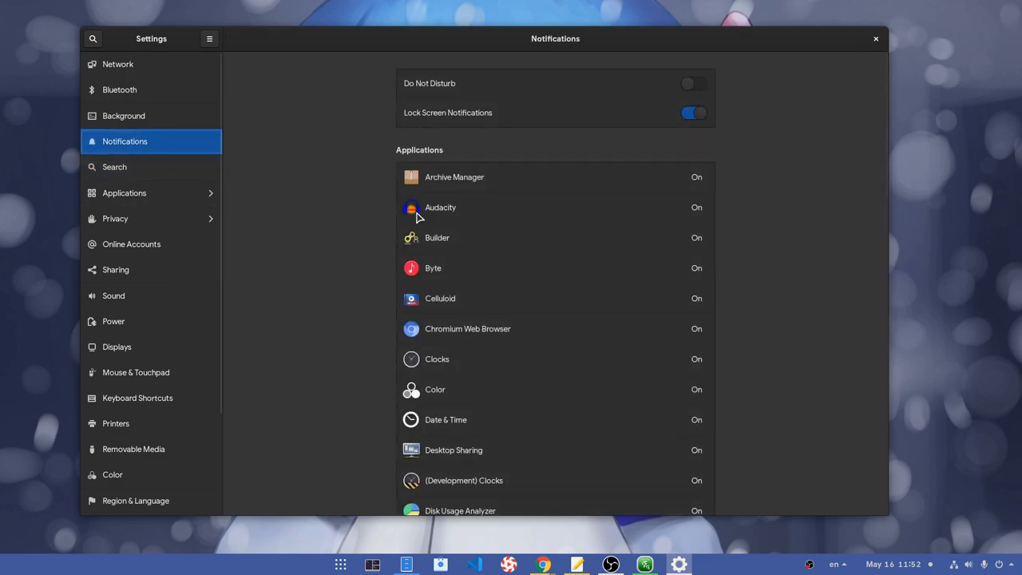
{"action": "mouse_move", "coordinate": [543, 287]}
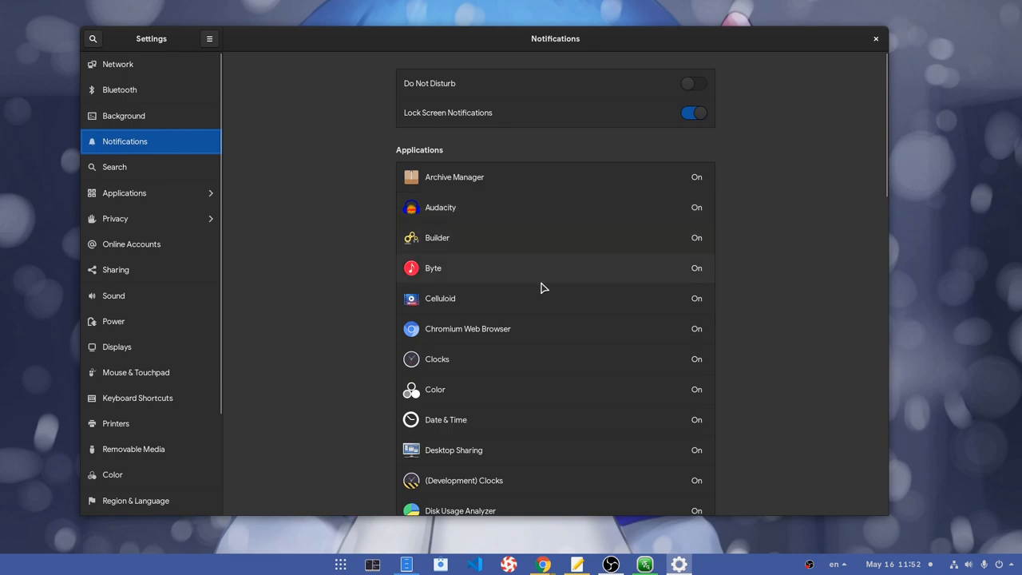
{"action": "left_click", "coordinate": [441, 208]}
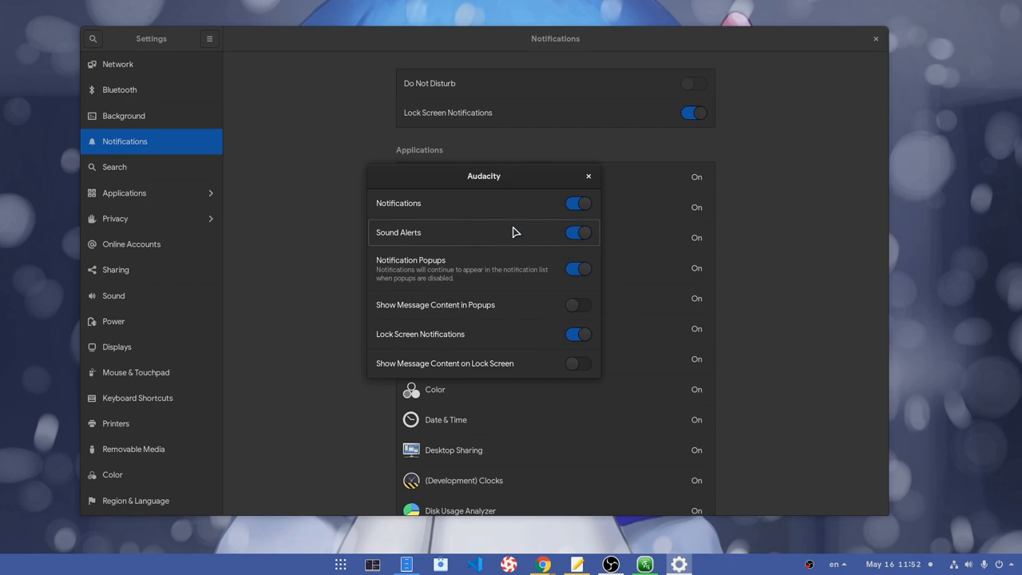
{"action": "mouse_move", "coordinate": [511, 239]}
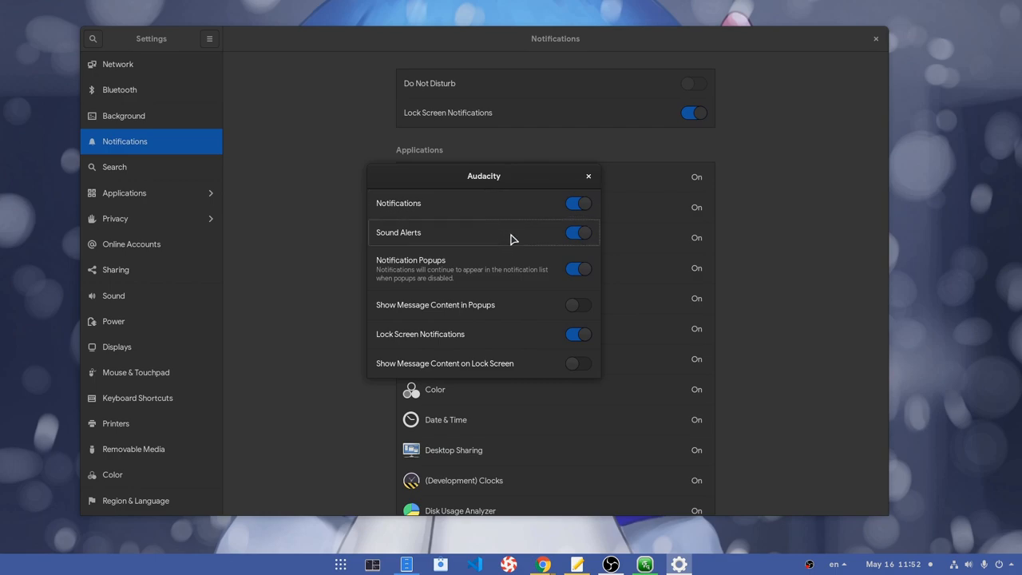
{"action": "left_click", "coordinate": [579, 203]}
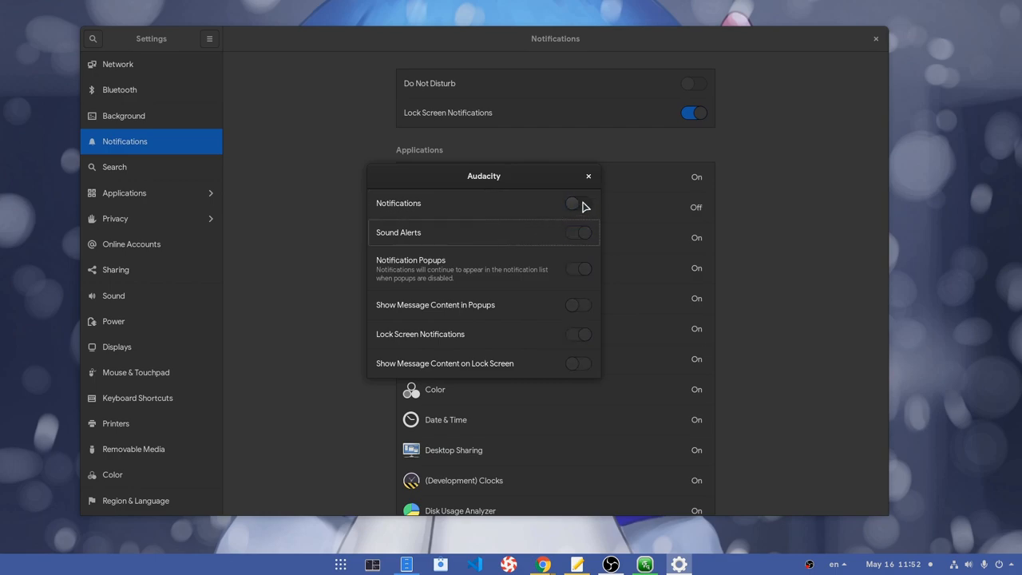
{"action": "left_click", "coordinate": [588, 176]}
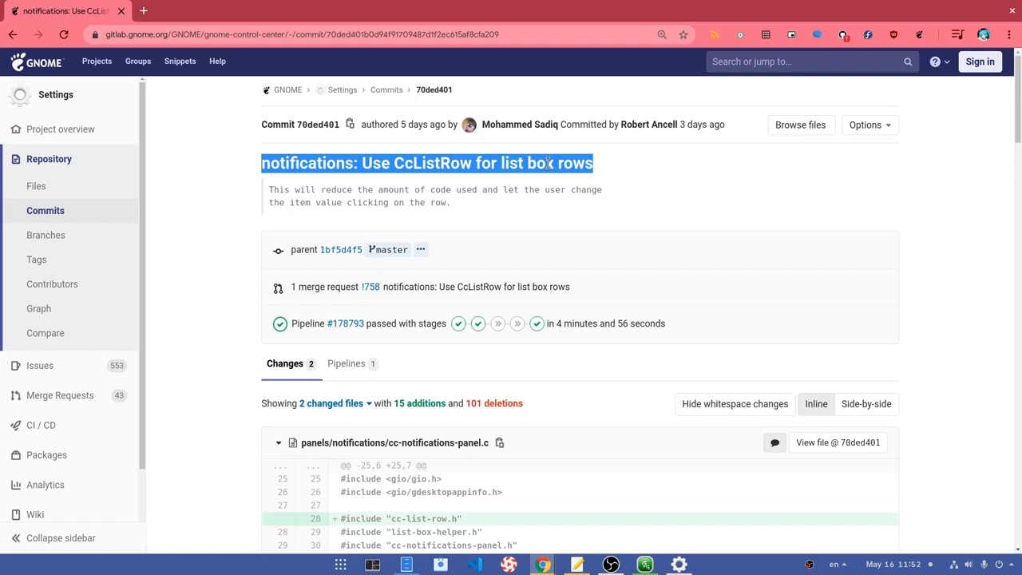
{"action": "mouse_move", "coordinate": [626, 198]}
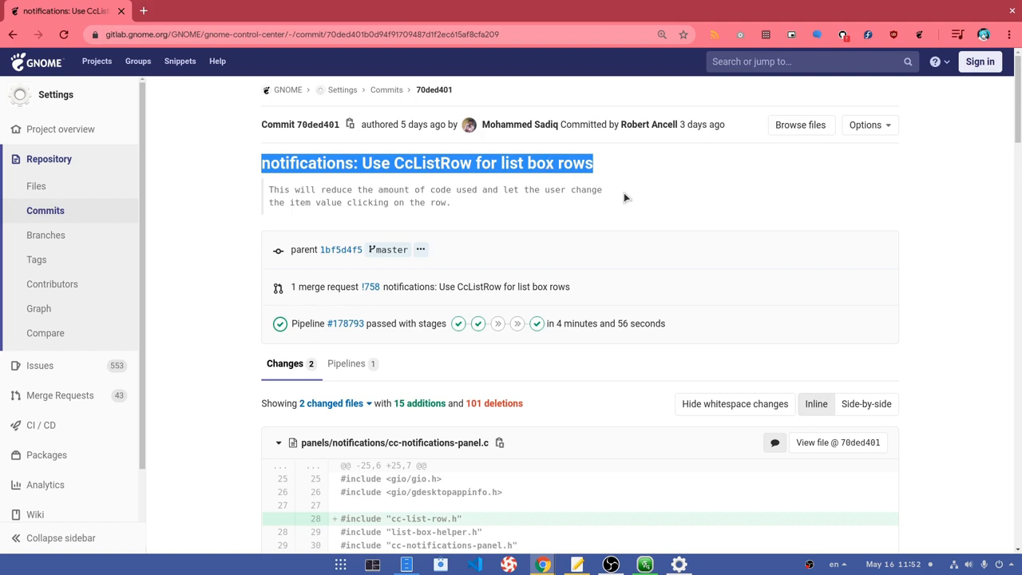
Scroll through the commit diff of cc-notifications-panel.c and .ui switching rows to CcListRow
{"action": "scroll", "scroll_direction": "down", "scroll_amount": 3}
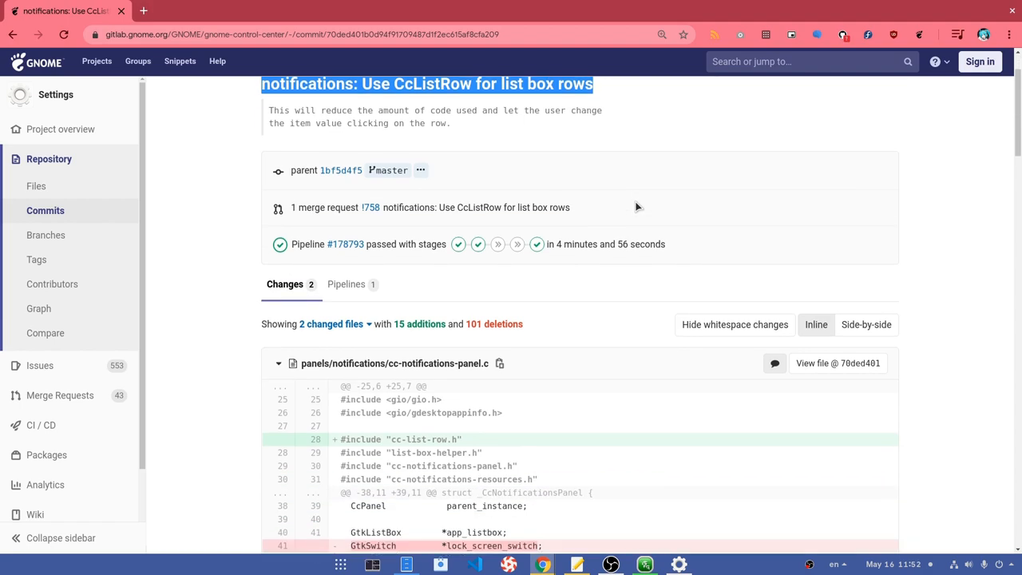
{"action": "scroll", "scroll_direction": "down", "scroll_amount": 3}
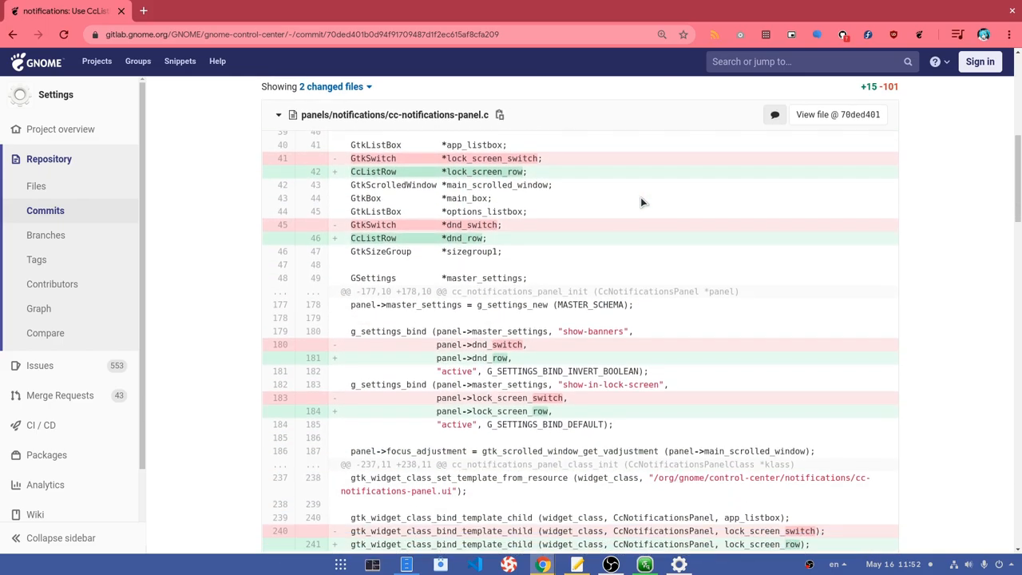
{"action": "scroll", "scroll_direction": "down", "scroll_amount": 3}
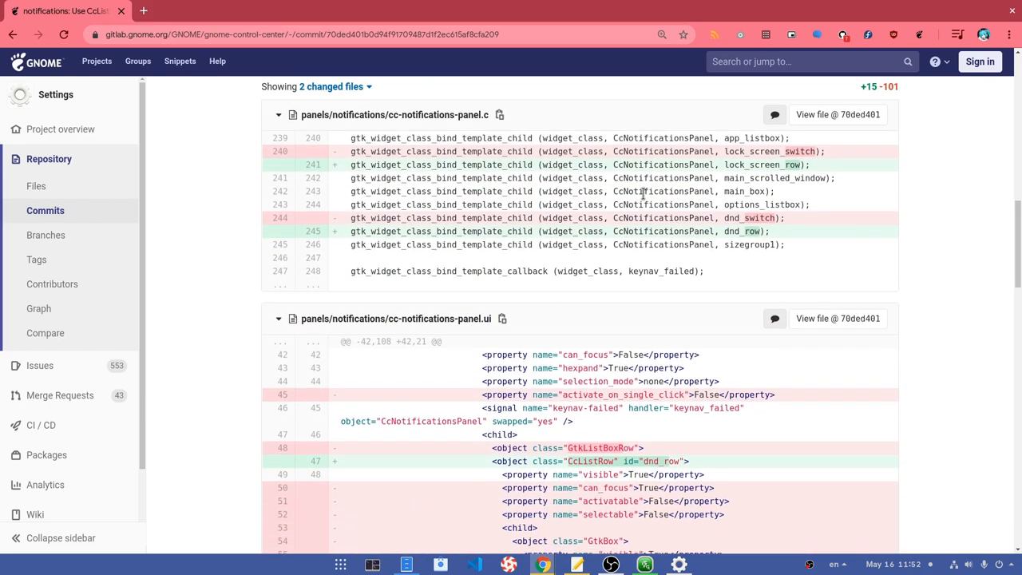
{"action": "scroll", "scroll_direction": "down", "scroll_amount": 3}
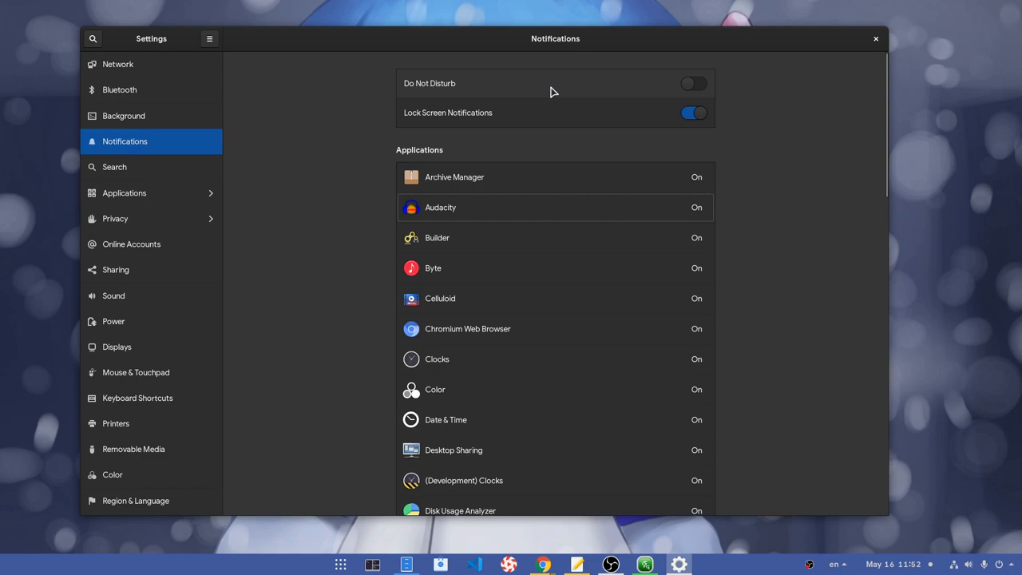
{"action": "mouse_move", "coordinate": [599, 93]}
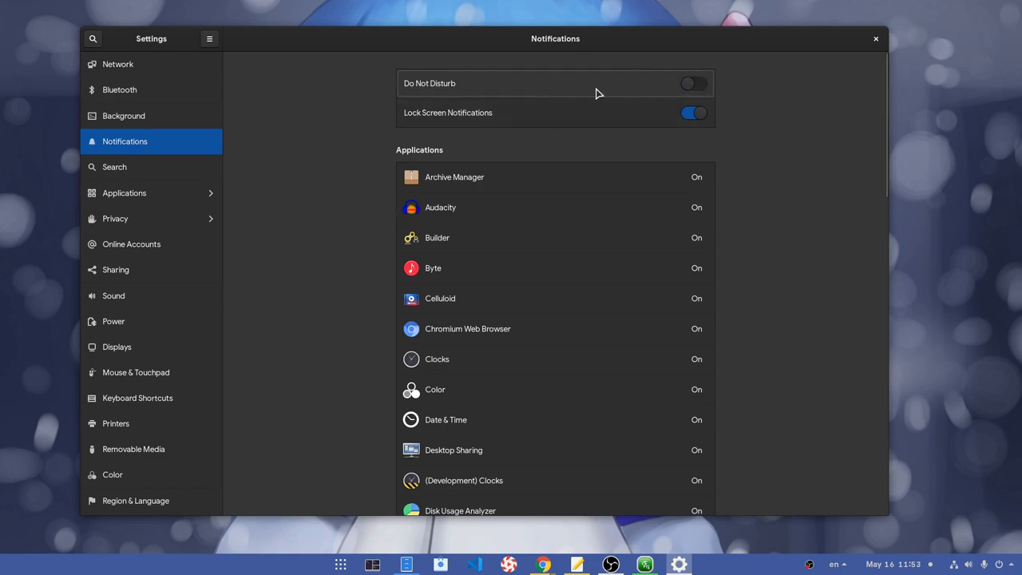
Toggle the Do Not Disturb row so its switch ends up on
{"action": "left_click", "coordinate": [693, 83]}
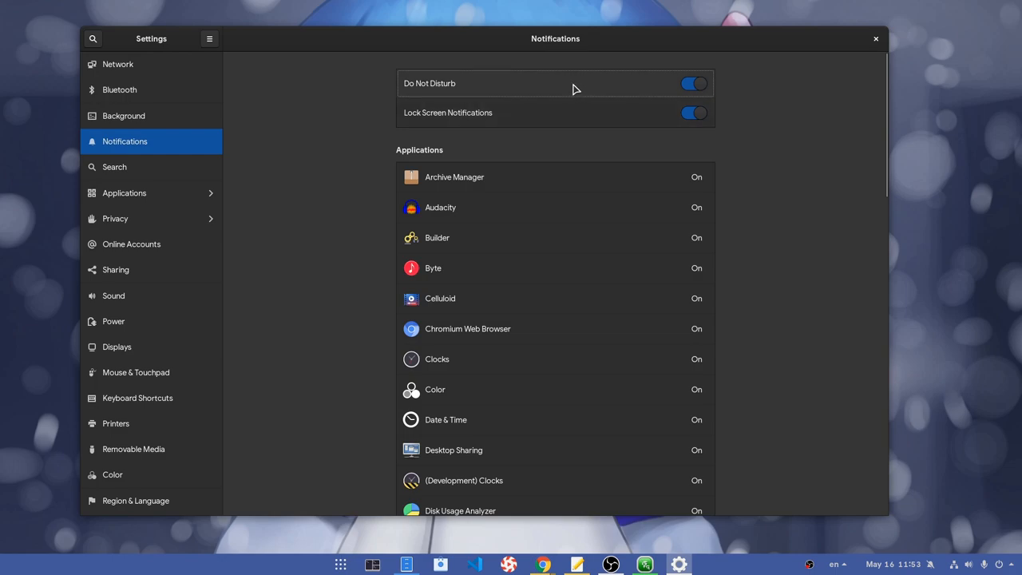
{"action": "left_click", "coordinate": [693, 84]}
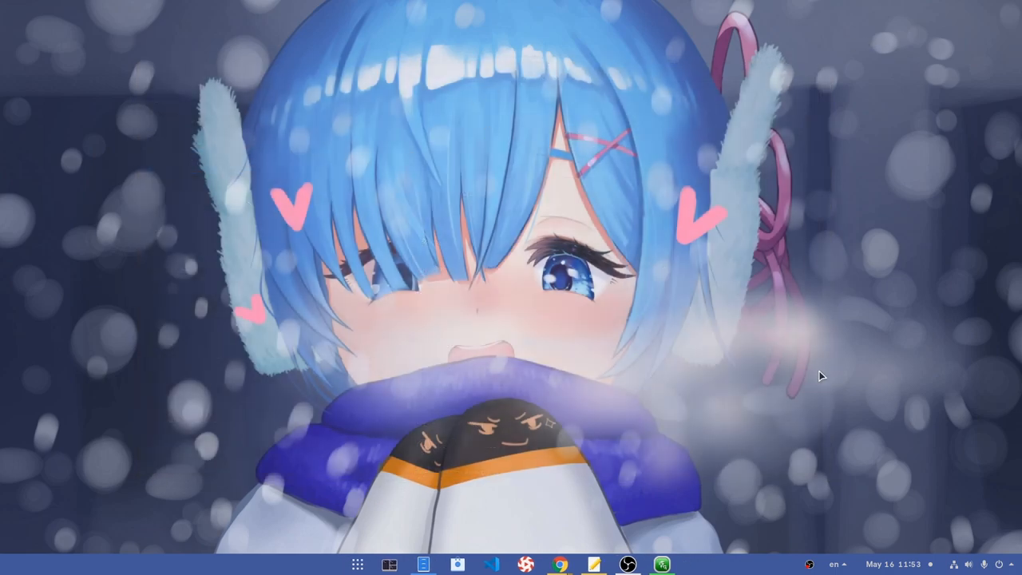
{"action": "mouse_move", "coordinate": [592, 451]}
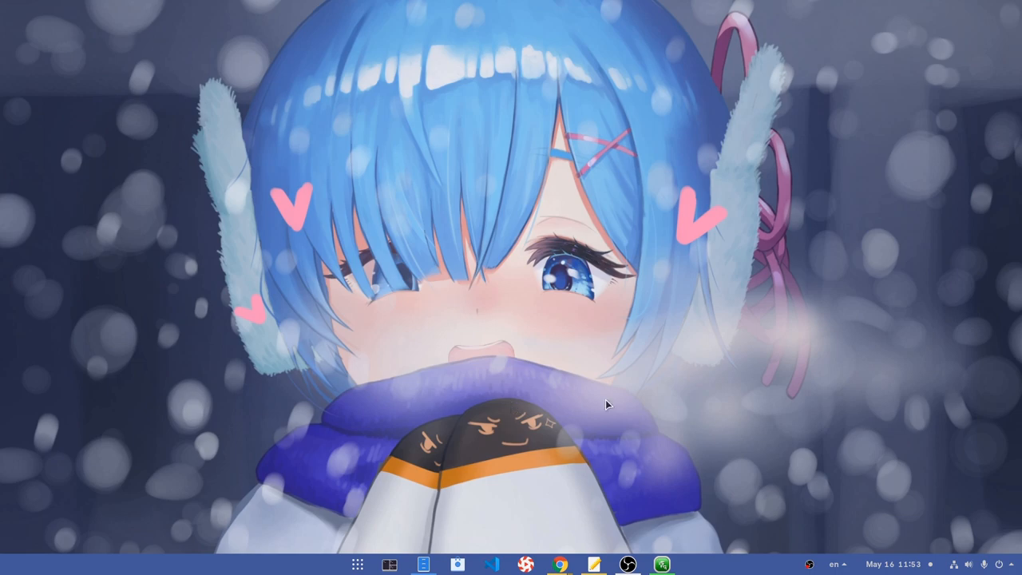
{"action": "mouse_move", "coordinate": [693, 181]}
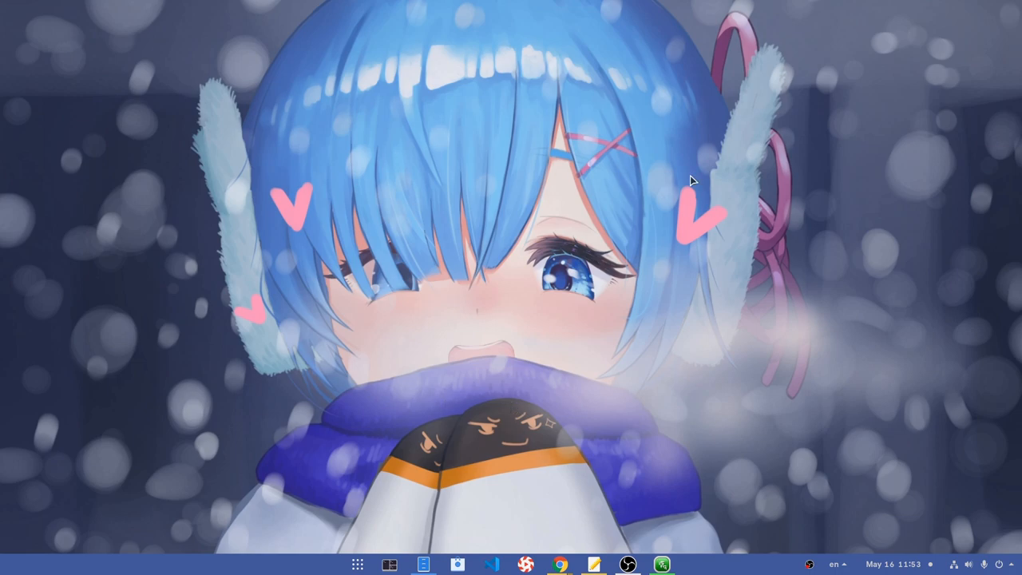
{"action": "mouse_move", "coordinate": [391, 218]}
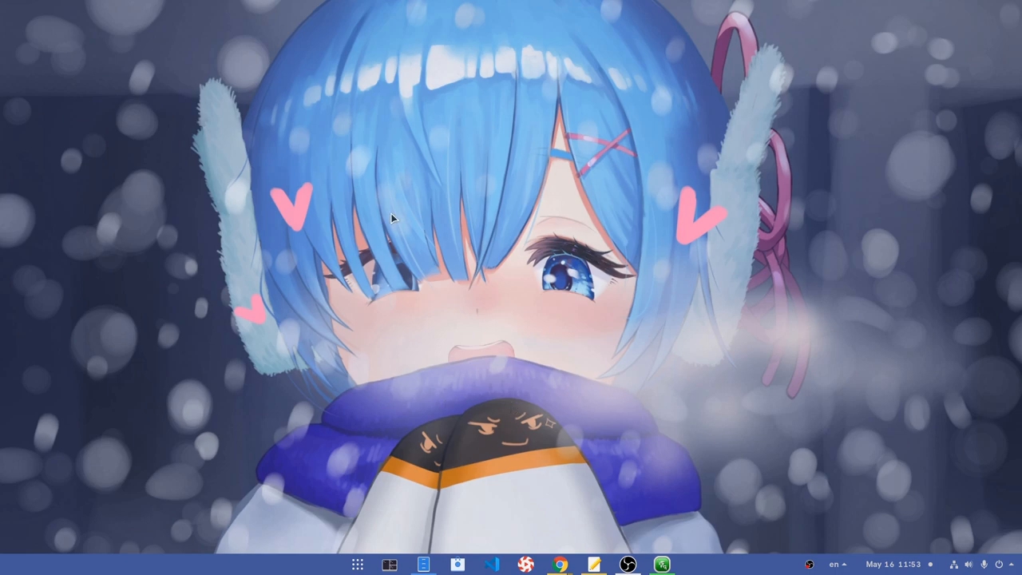
{"action": "mouse_move", "coordinate": [402, 278]}
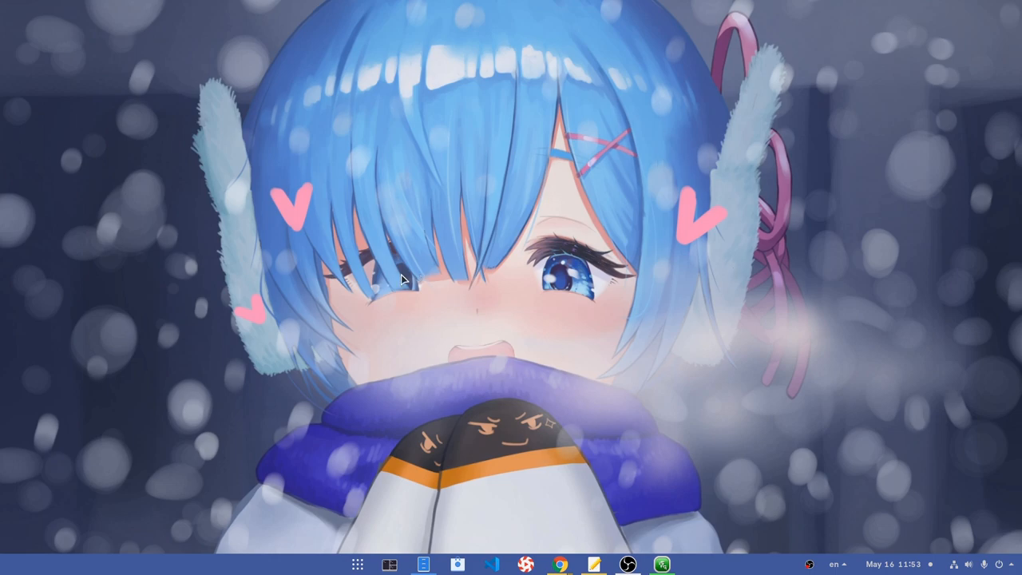
{"action": "mouse_move", "coordinate": [415, 311]}
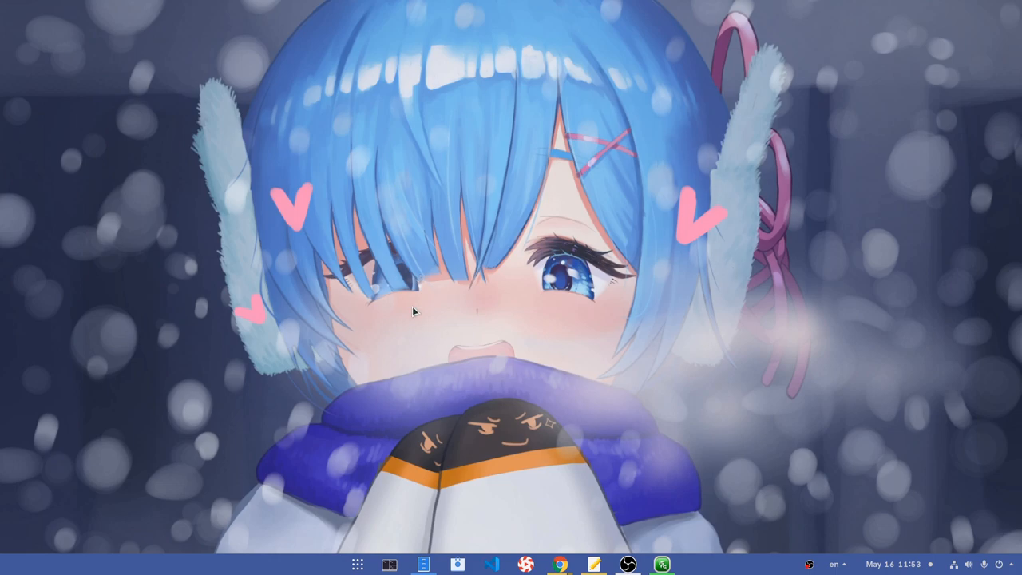